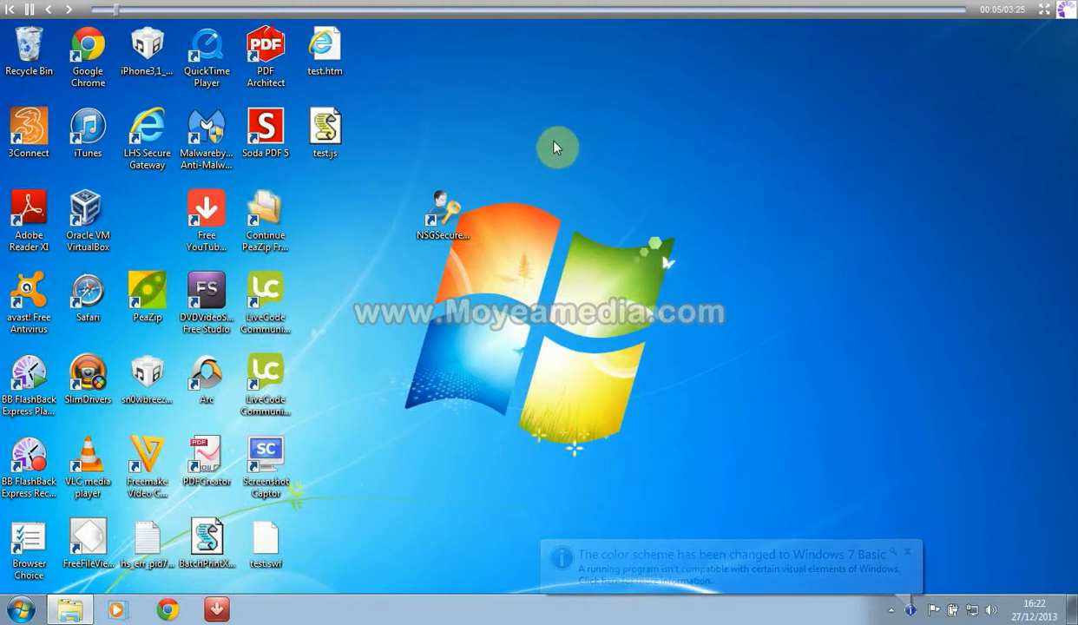
Launch the NSGSecureClient shortcut and allow the unverified publisher to run.
click(442, 212)
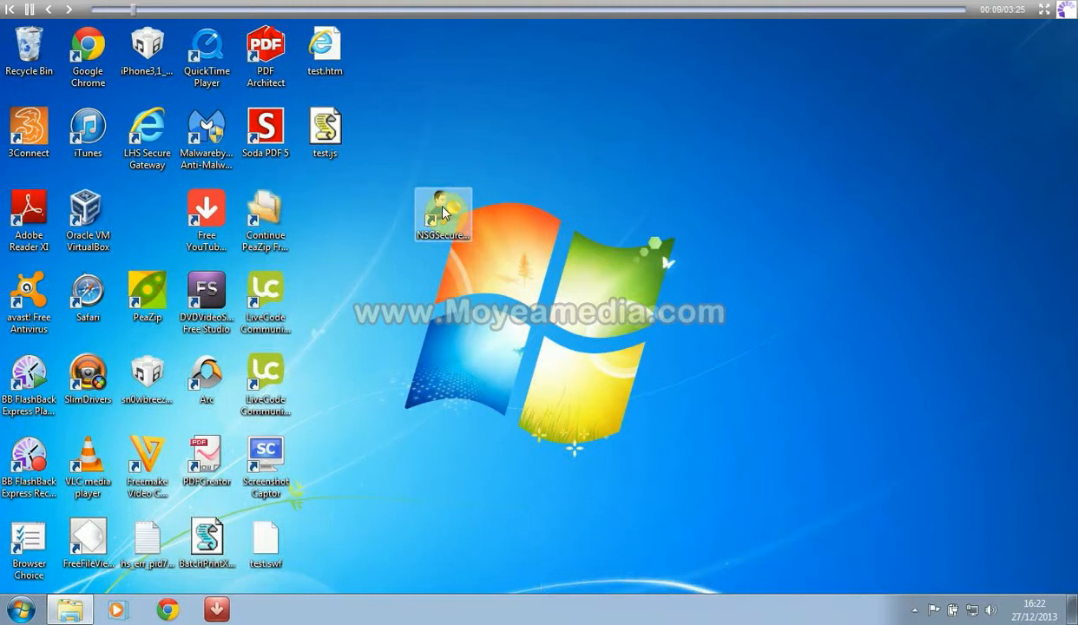
double_click(443, 212)
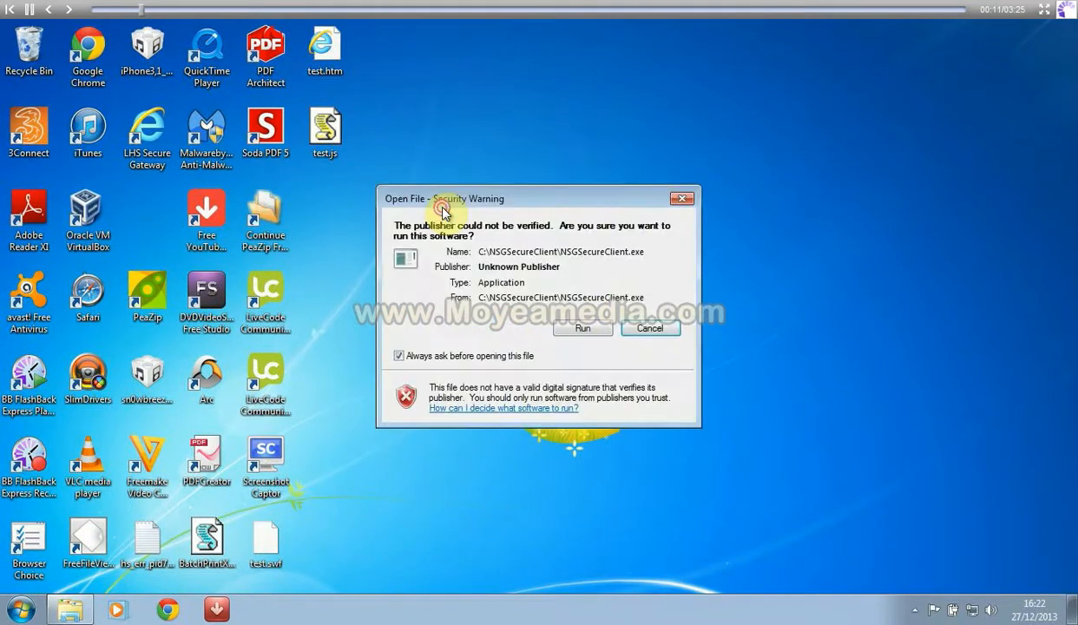
click(649, 328)
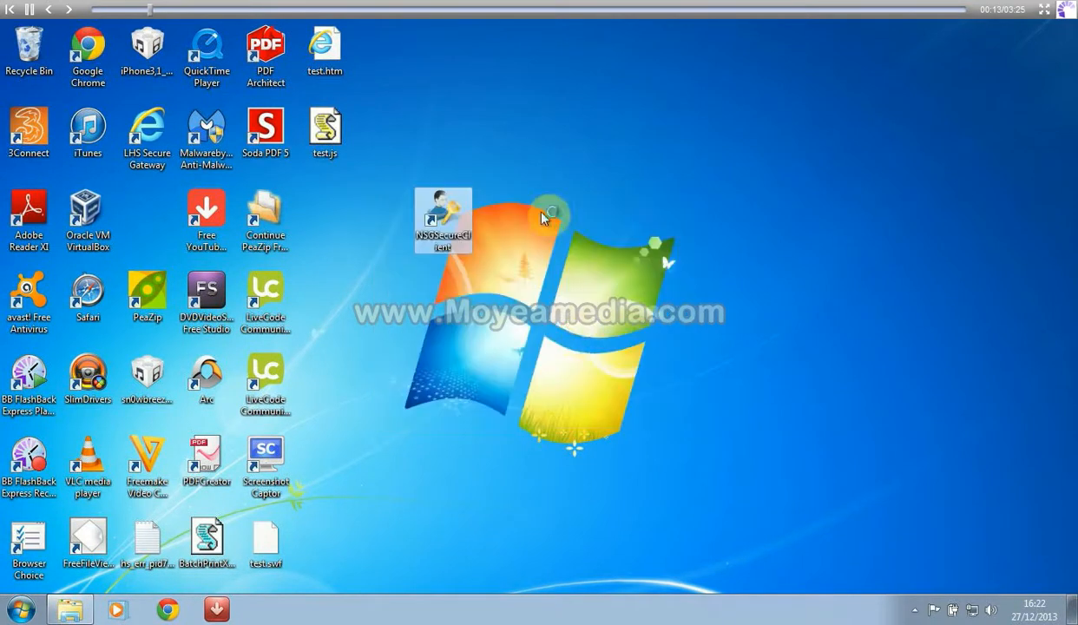
double_click(442, 220)
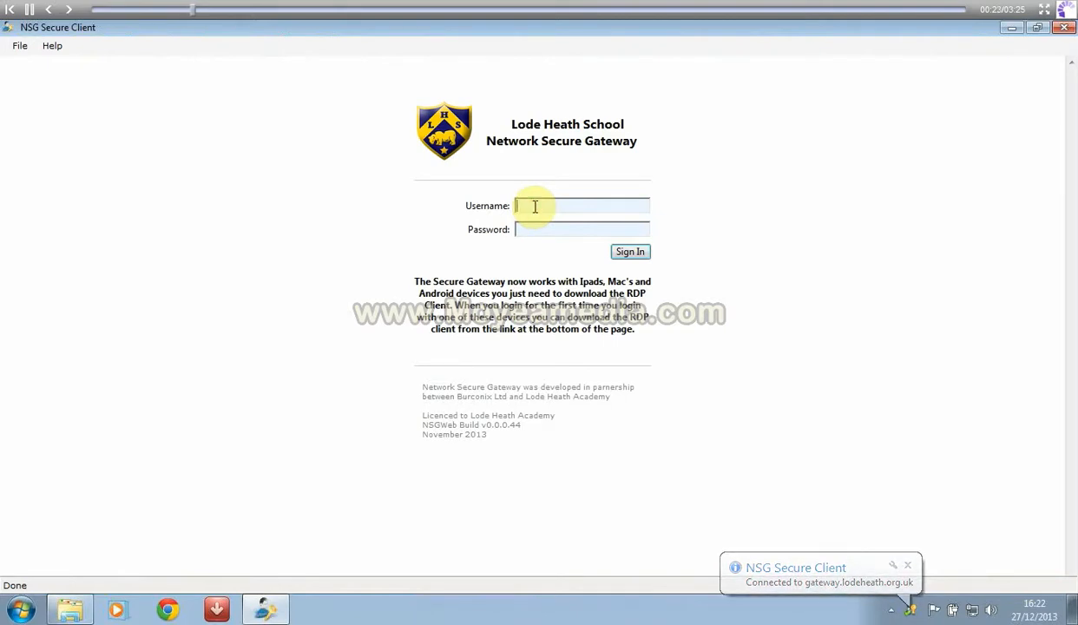
text(test)
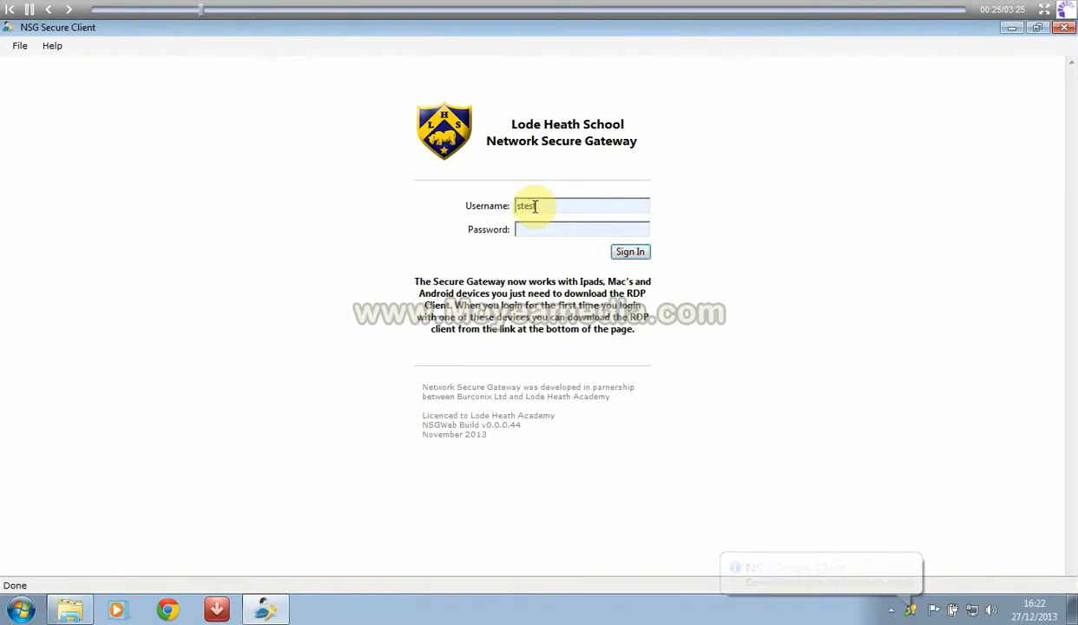
text(password)
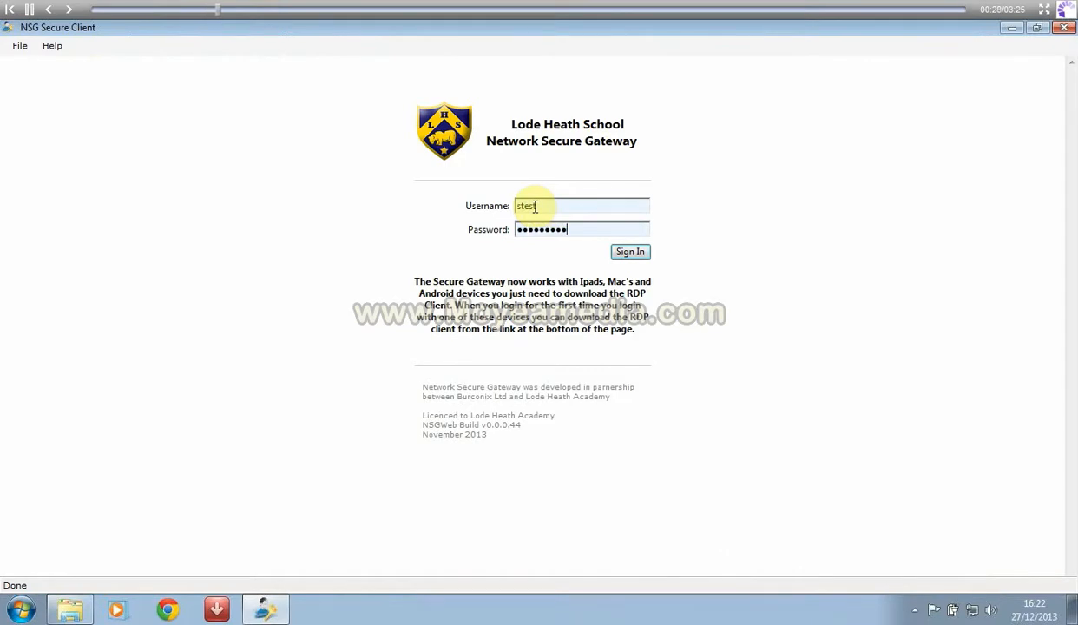
click(630, 251)
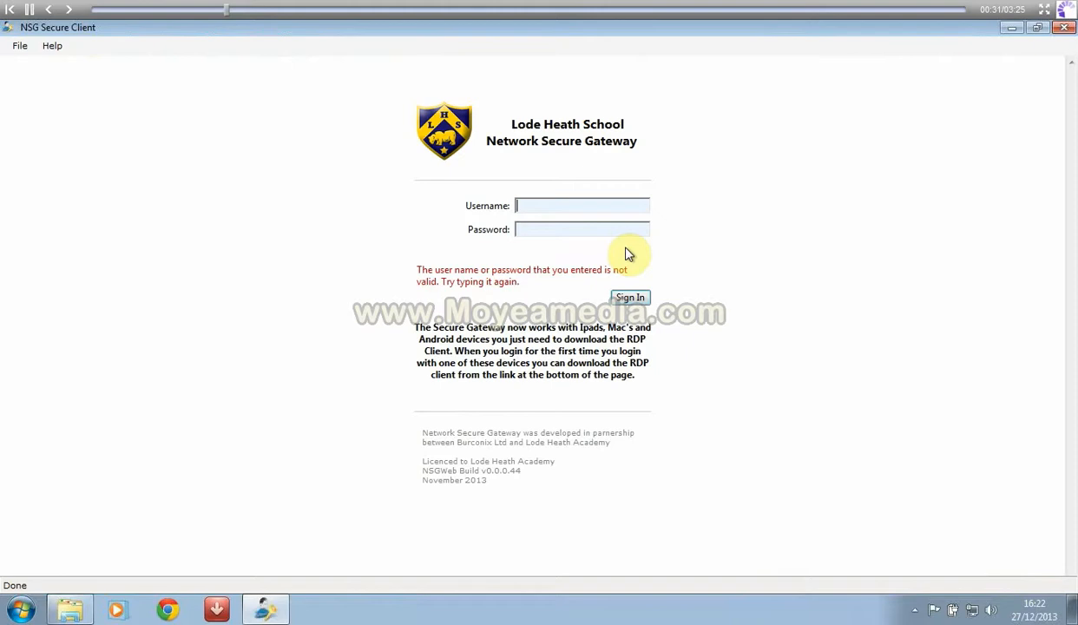
text(st)
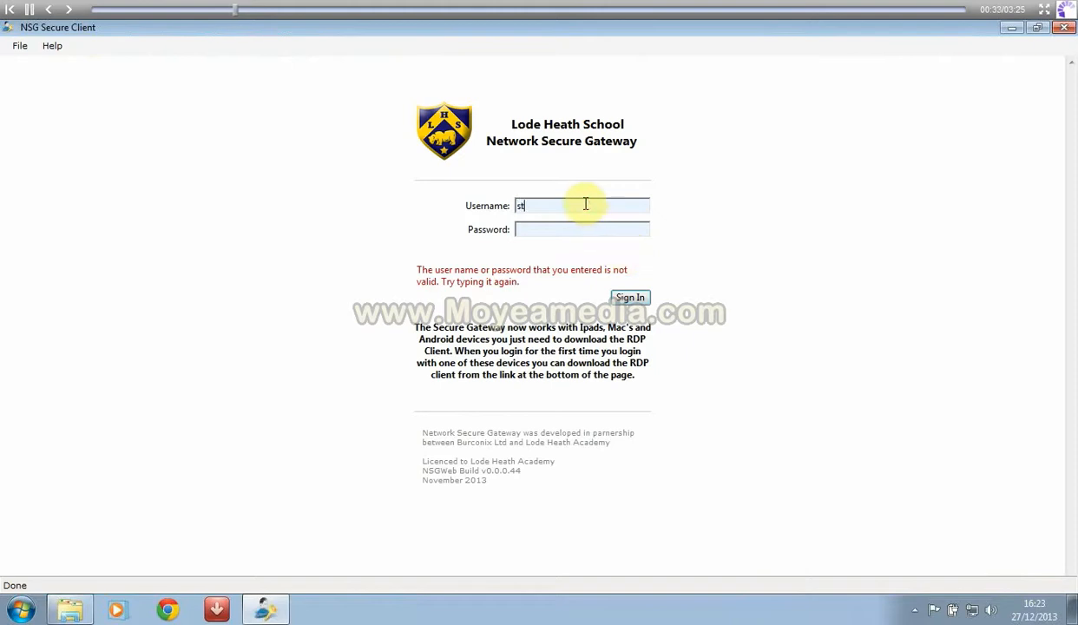
text(est)
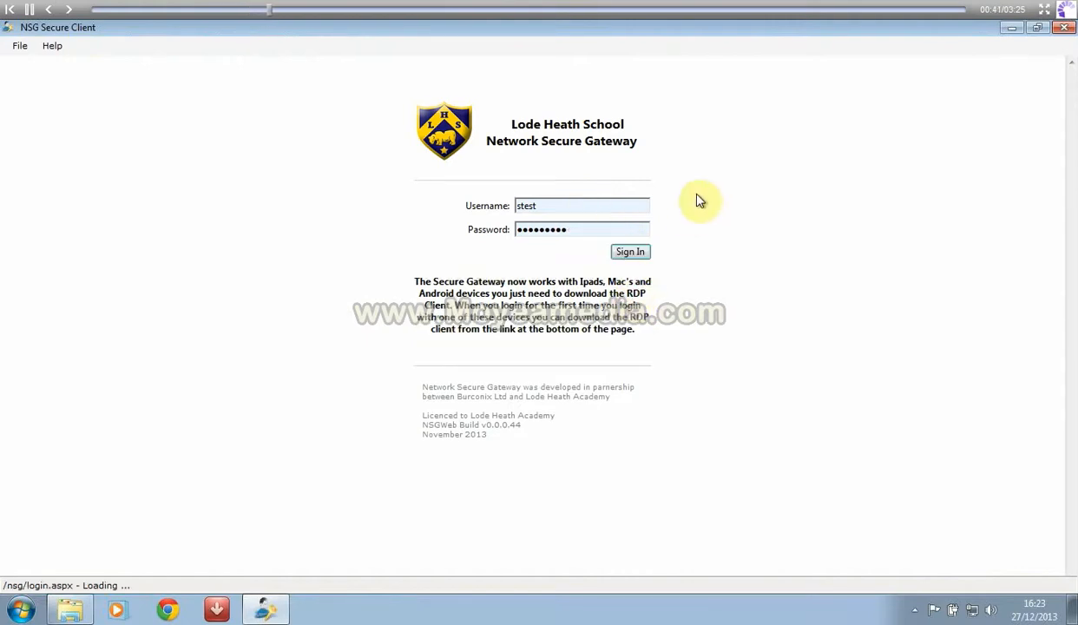
Submit the sign-in and agree to the gateway terms and conditions.
click(630, 252)
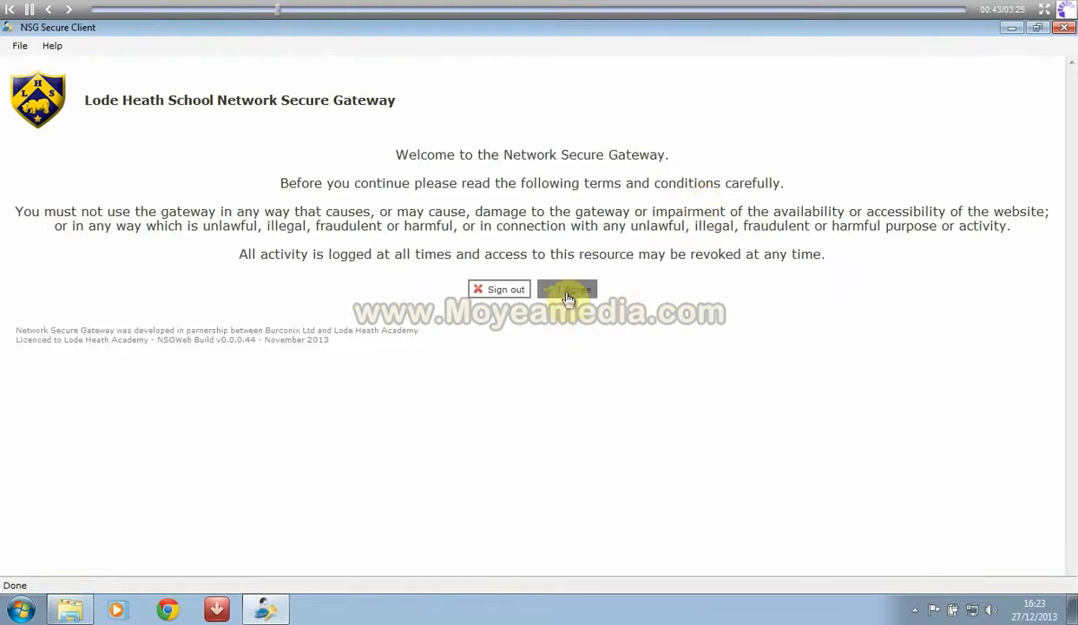
click(566, 289)
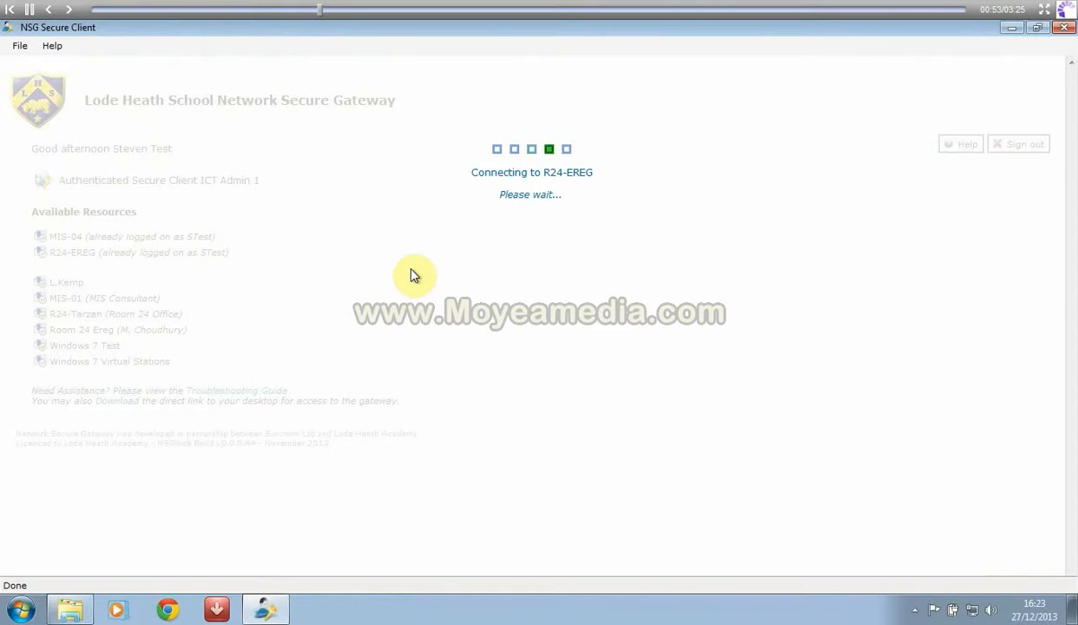
mouse_move(473, 249)
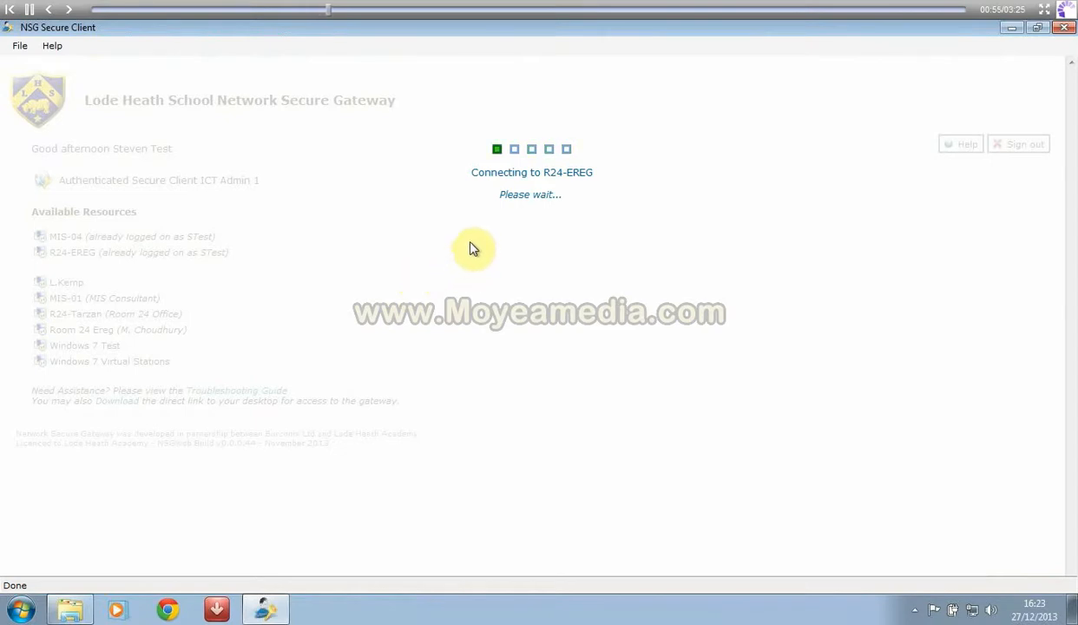
mouse_move(493, 244)
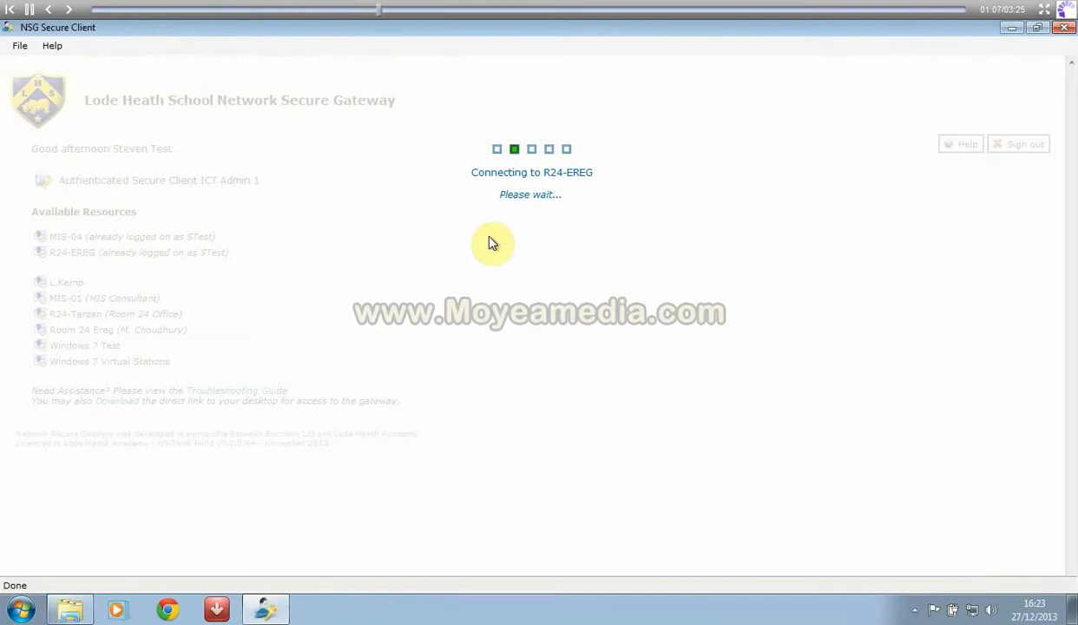
mouse_move(491, 246)
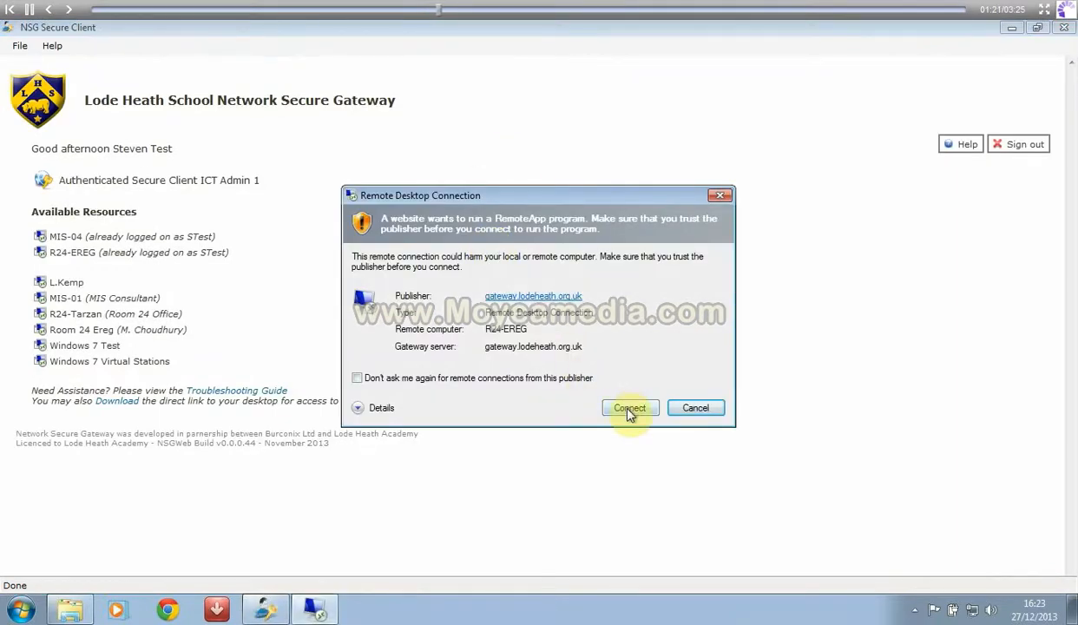
Approve the R24-EREG remote connection and submit the Windows Security password.
click(629, 408)
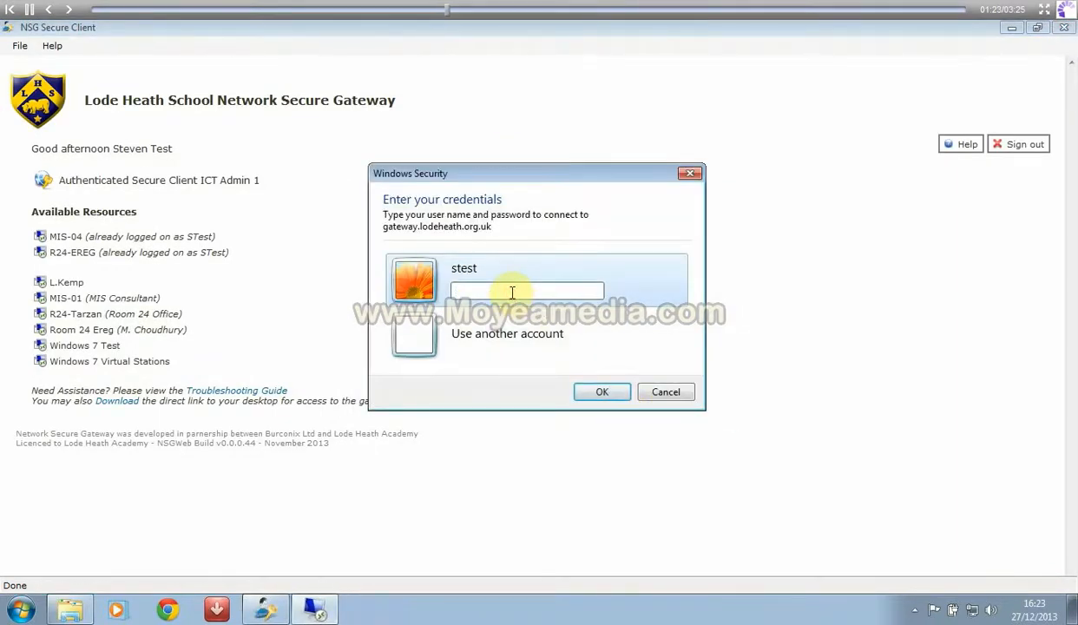
text(••••••)
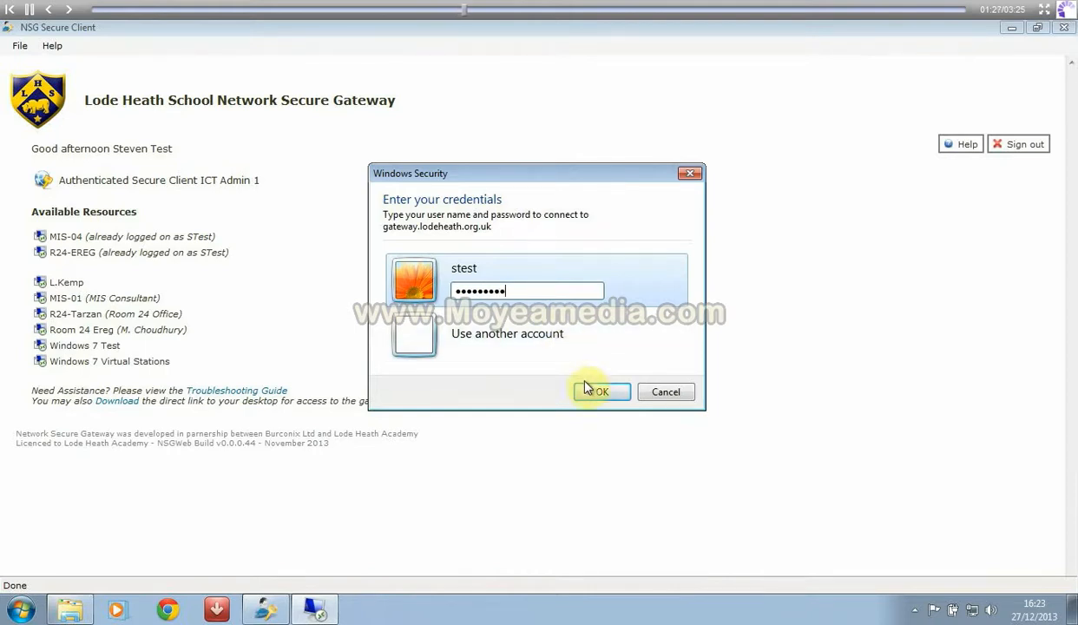
click(599, 391)
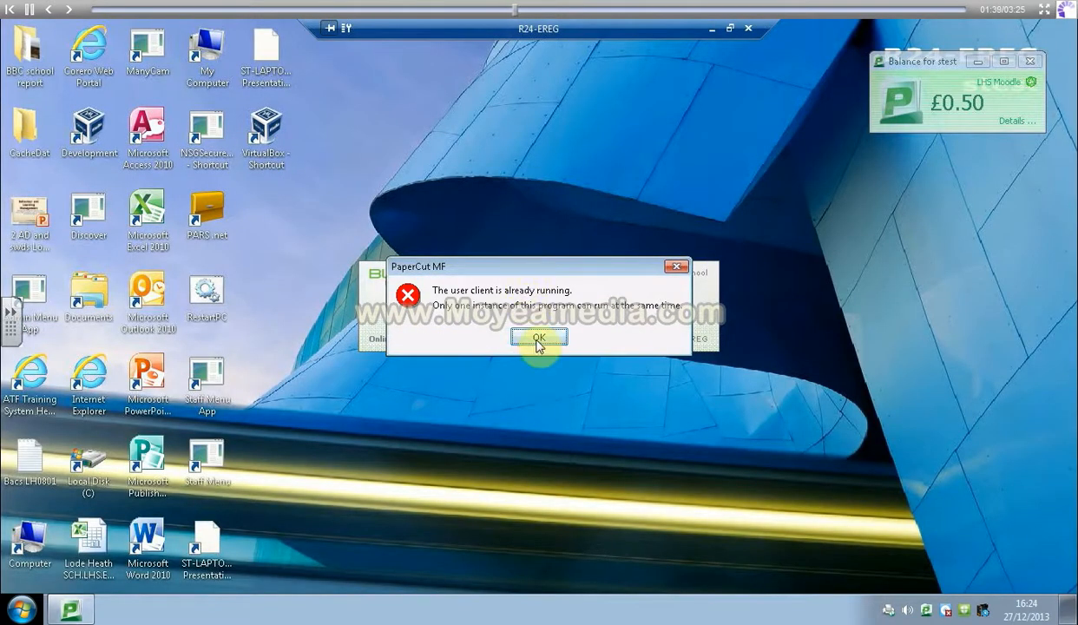
click(539, 336)
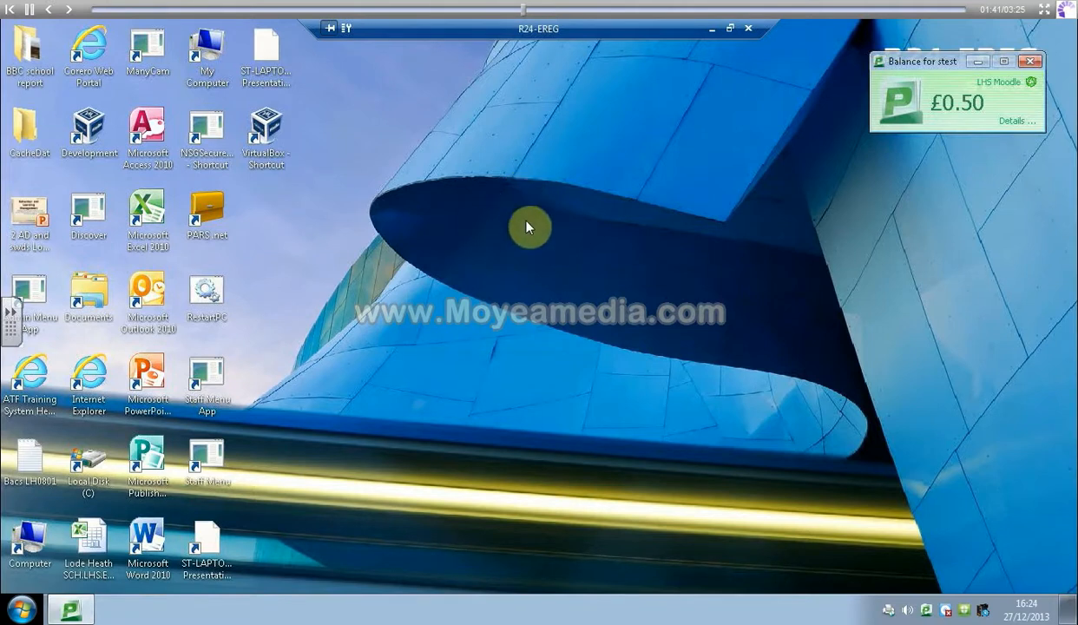
mouse_move(408, 266)
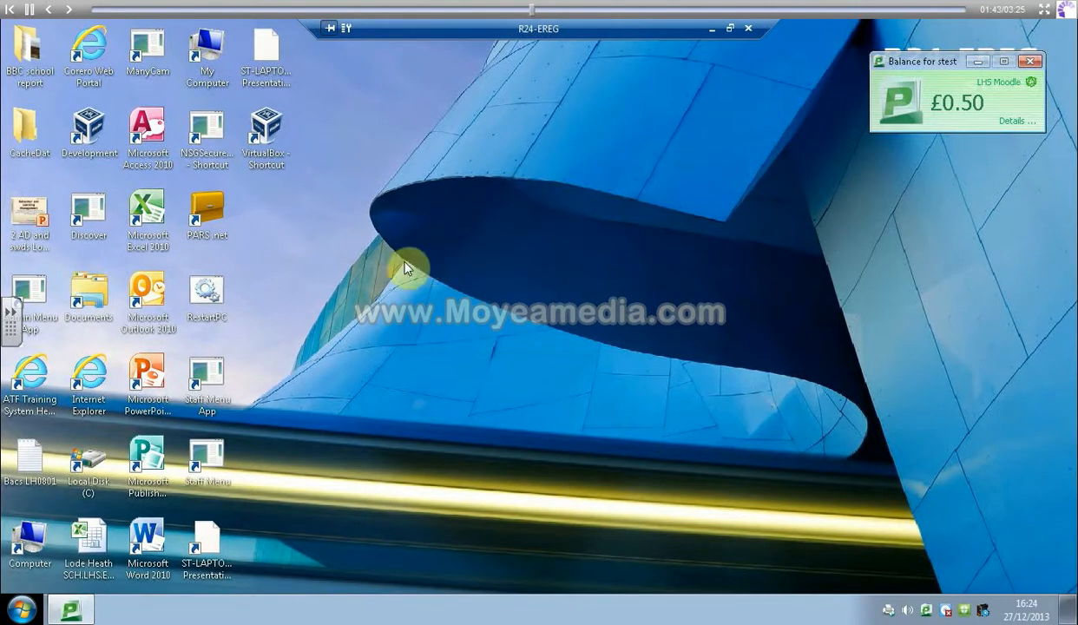
mouse_move(19, 610)
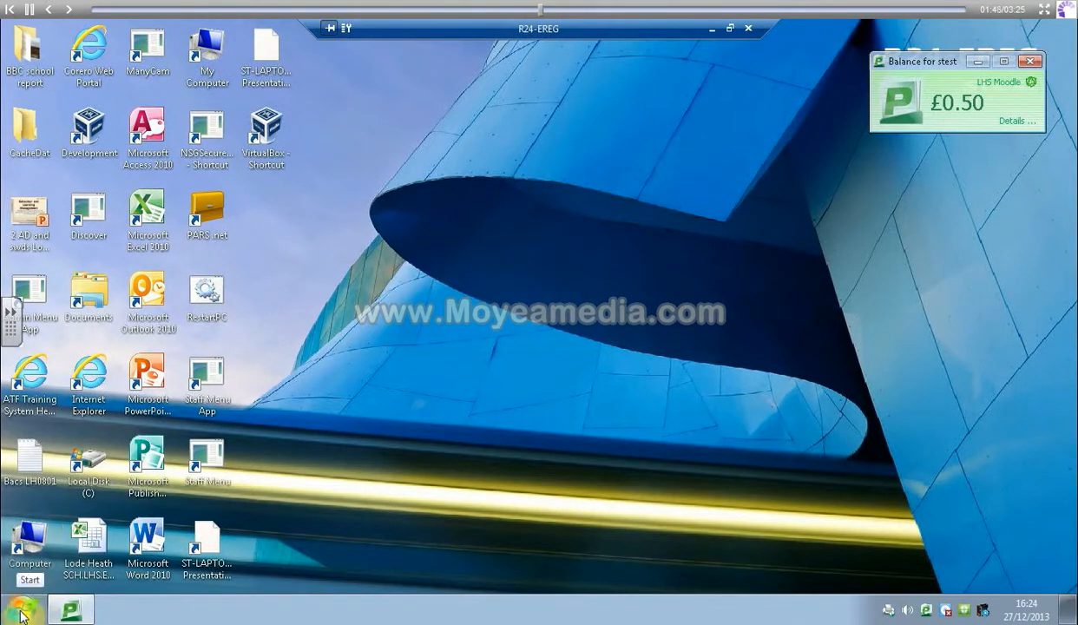
click(22, 608)
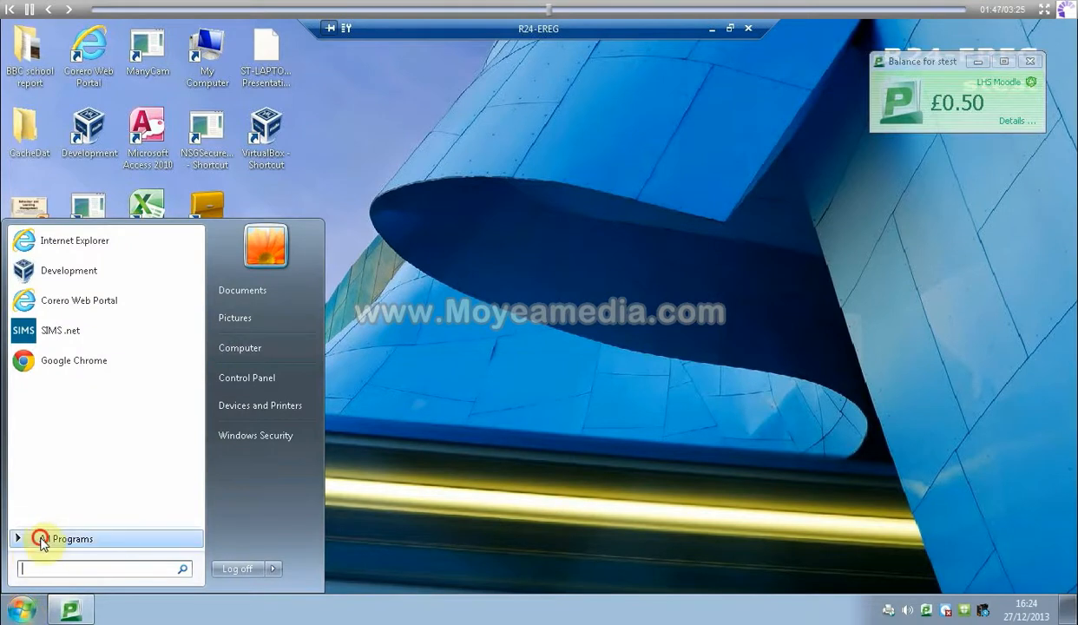
click(72, 538)
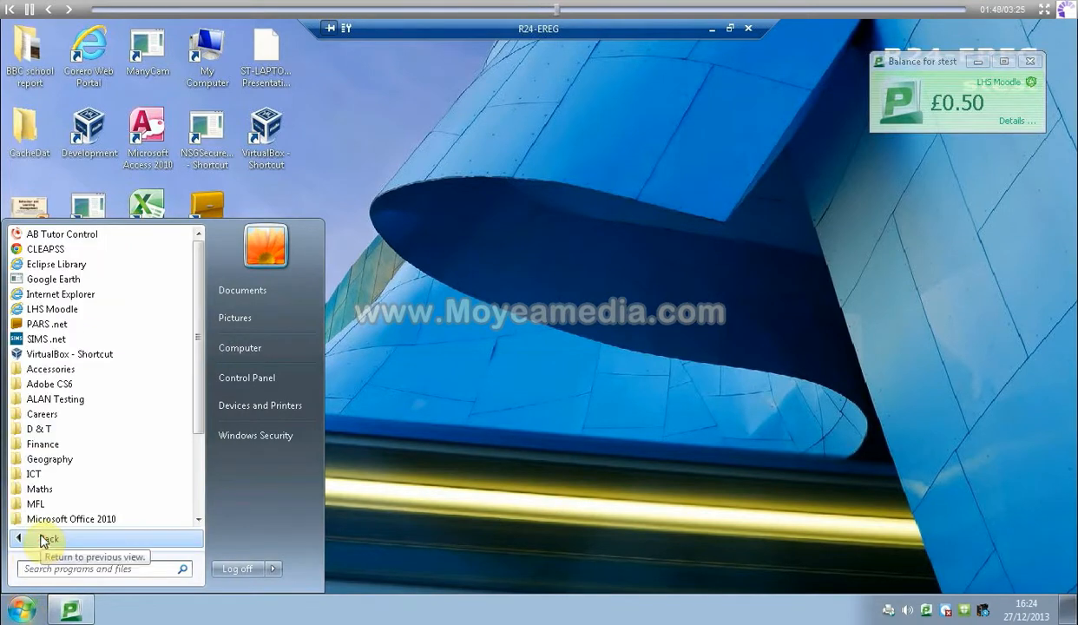
mouse_move(45, 338)
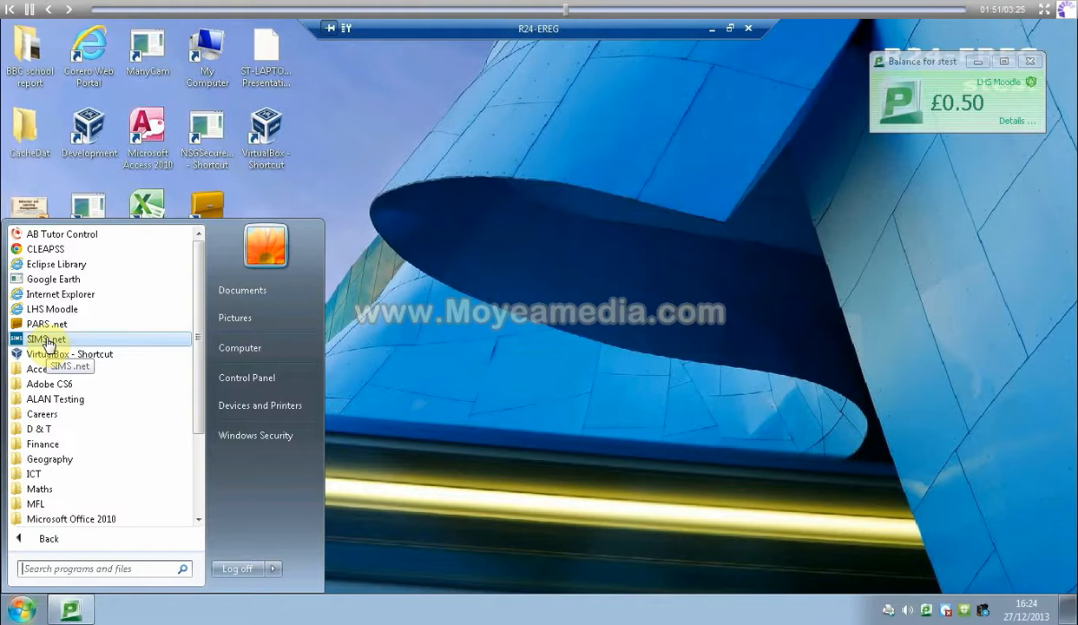
click(45, 338)
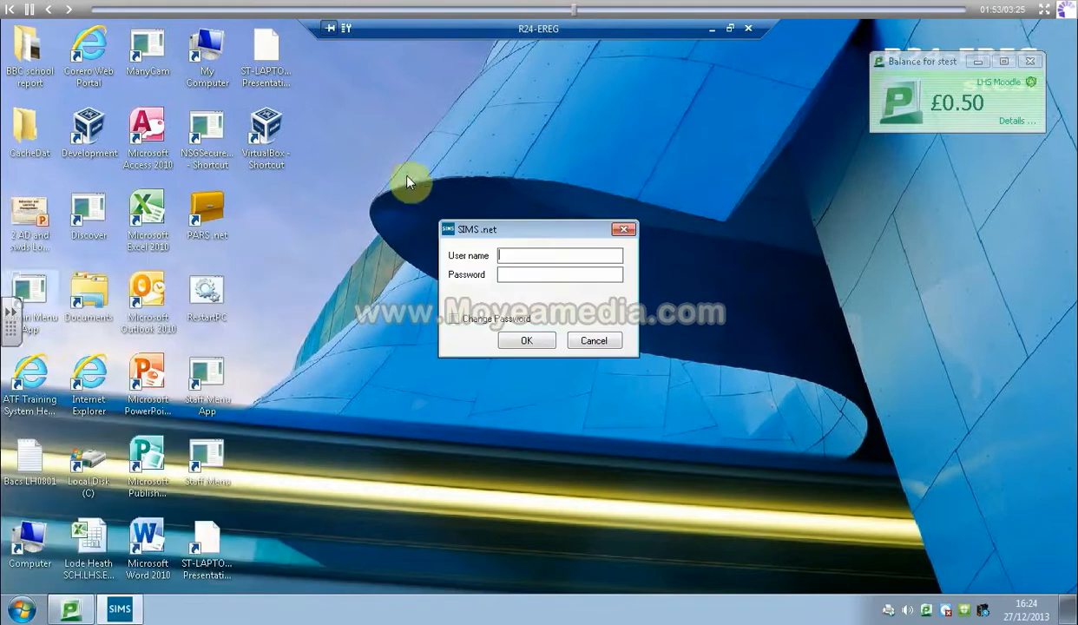
mouse_move(469, 169)
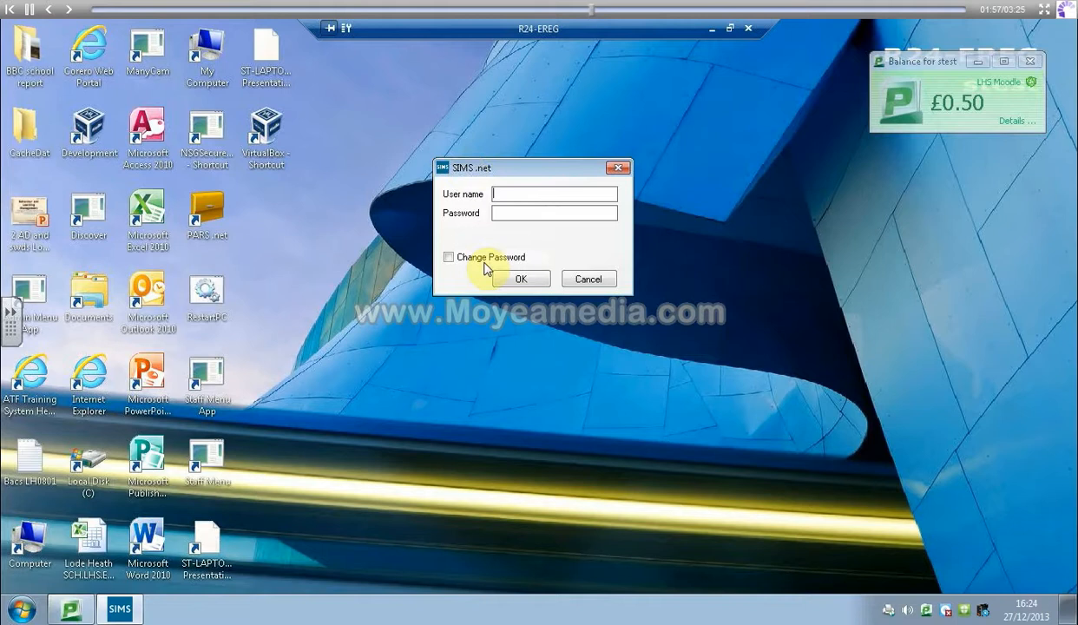
click(588, 279)
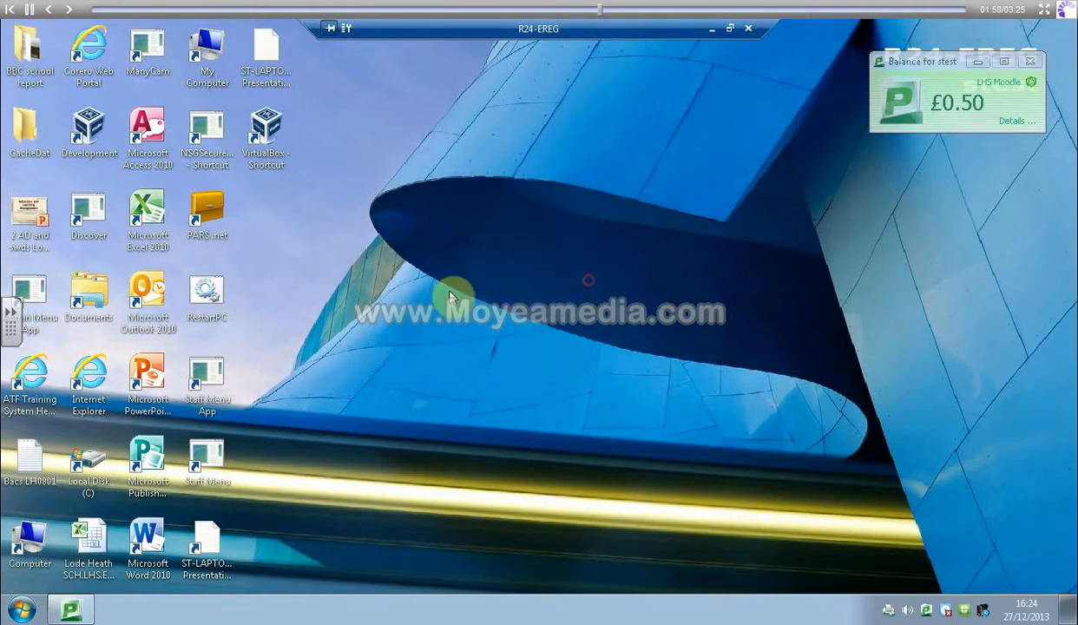
click(21, 607)
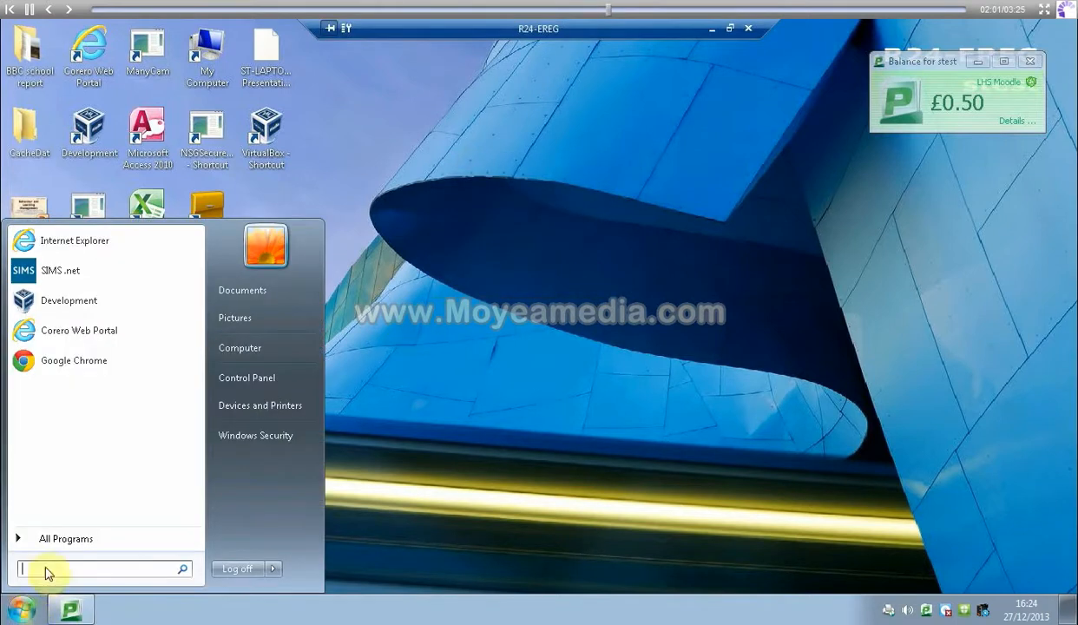
click(65, 538)
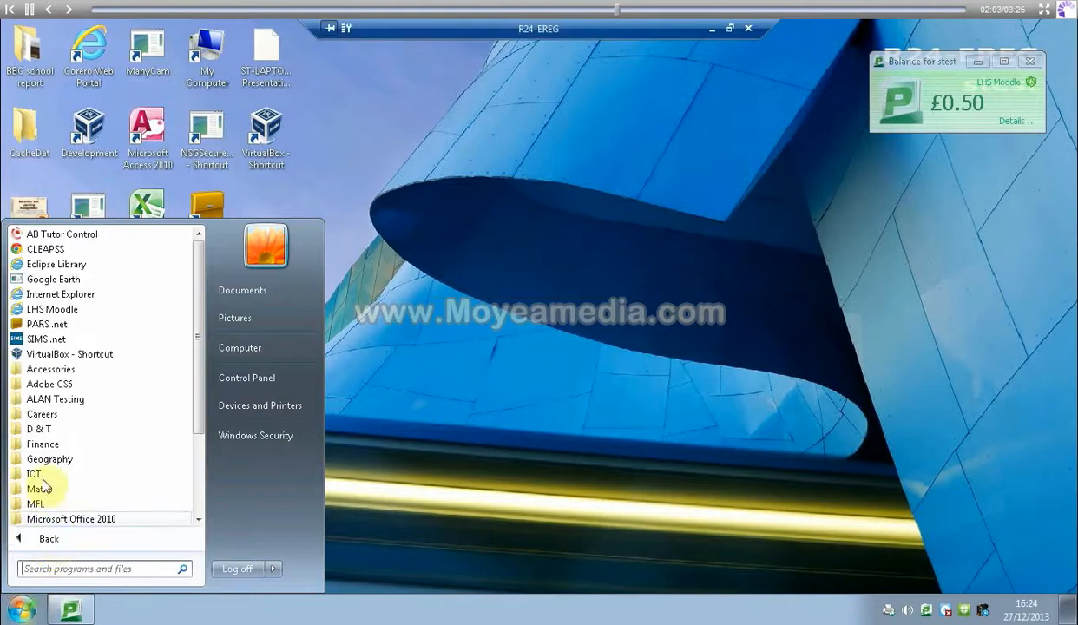
mouse_move(71, 518)
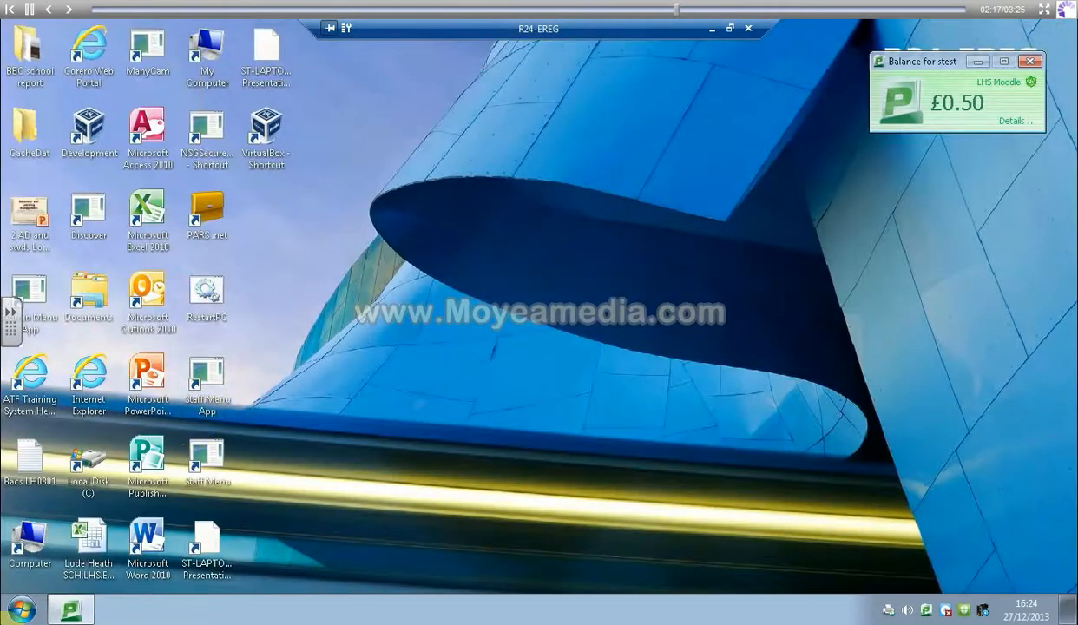
click(20, 608)
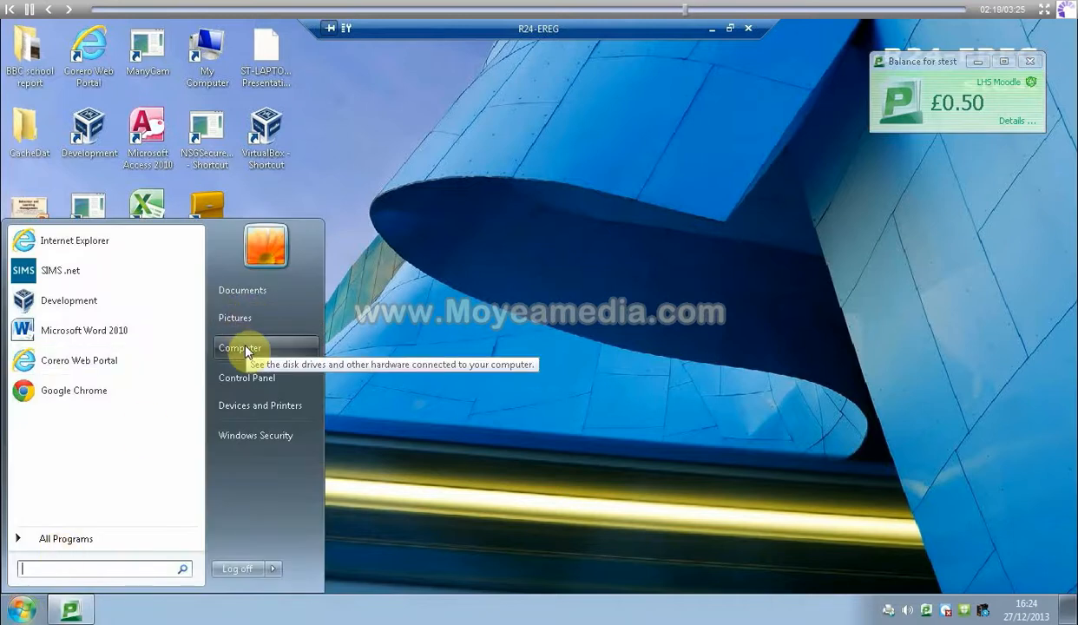
click(240, 347)
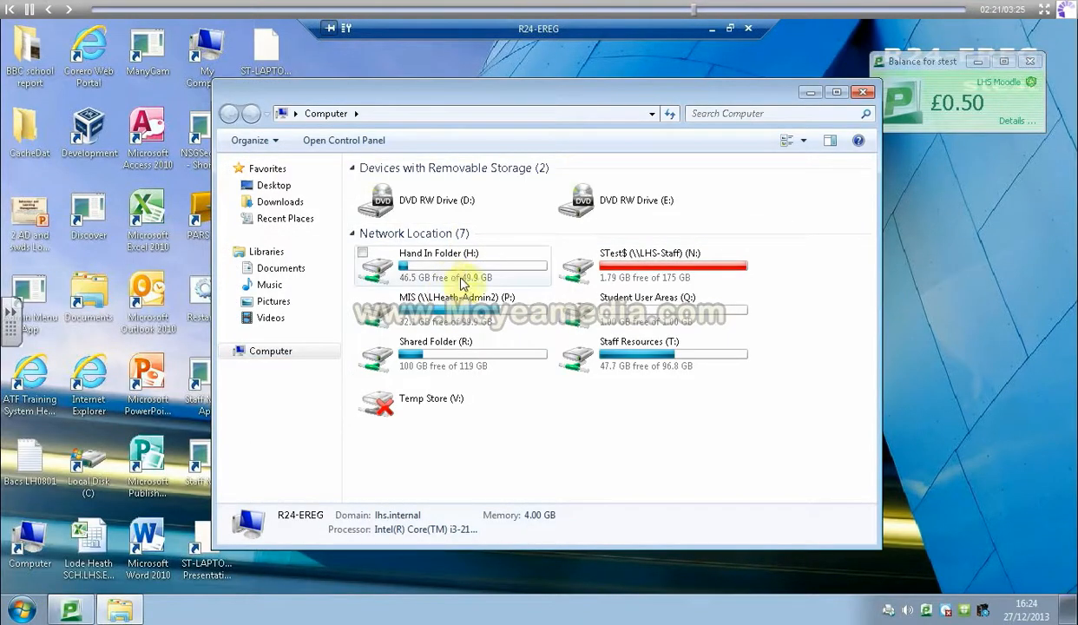
mouse_move(480, 314)
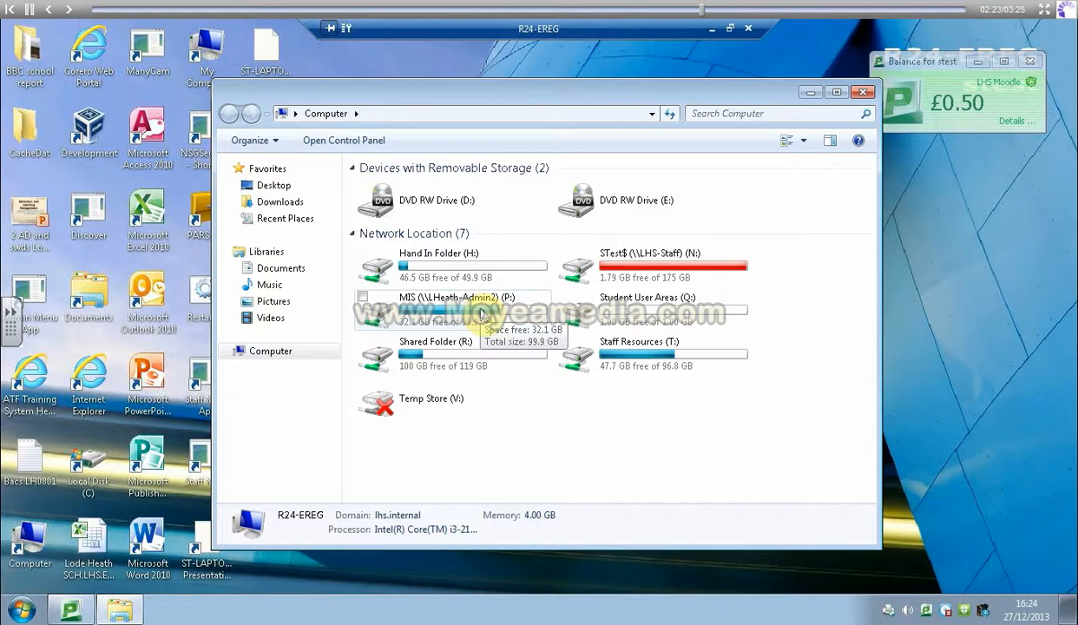
mouse_move(634, 265)
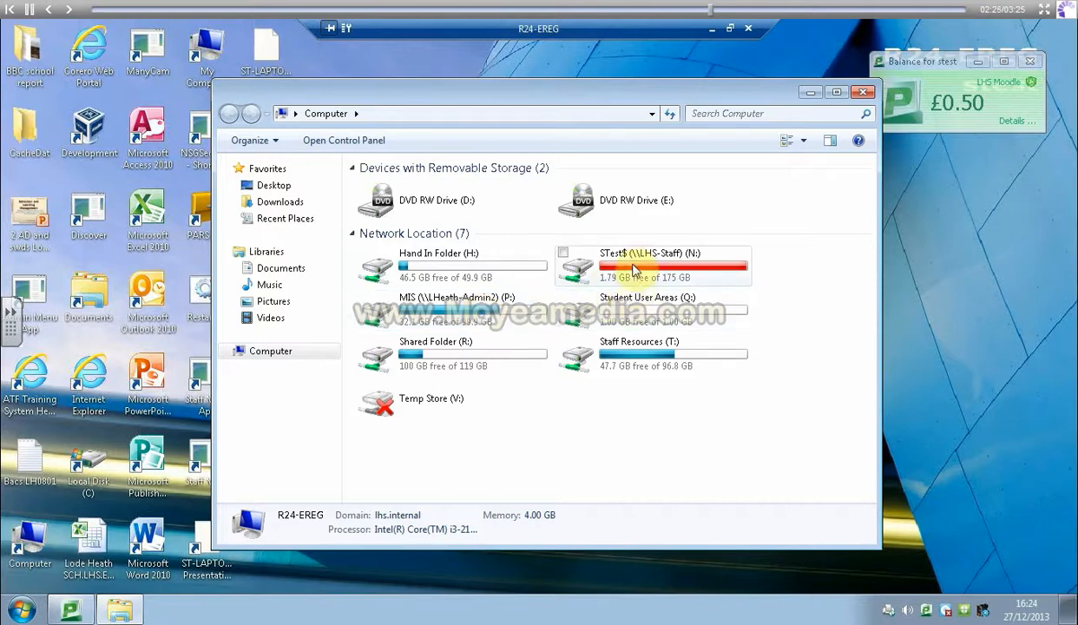
click(642, 252)
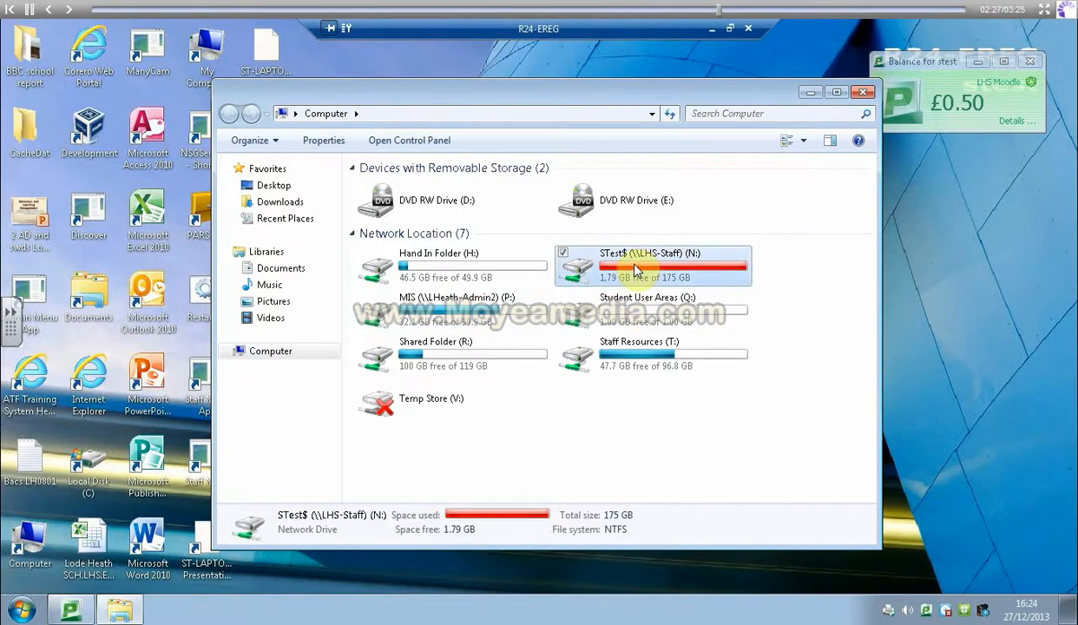
double_click(642, 253)
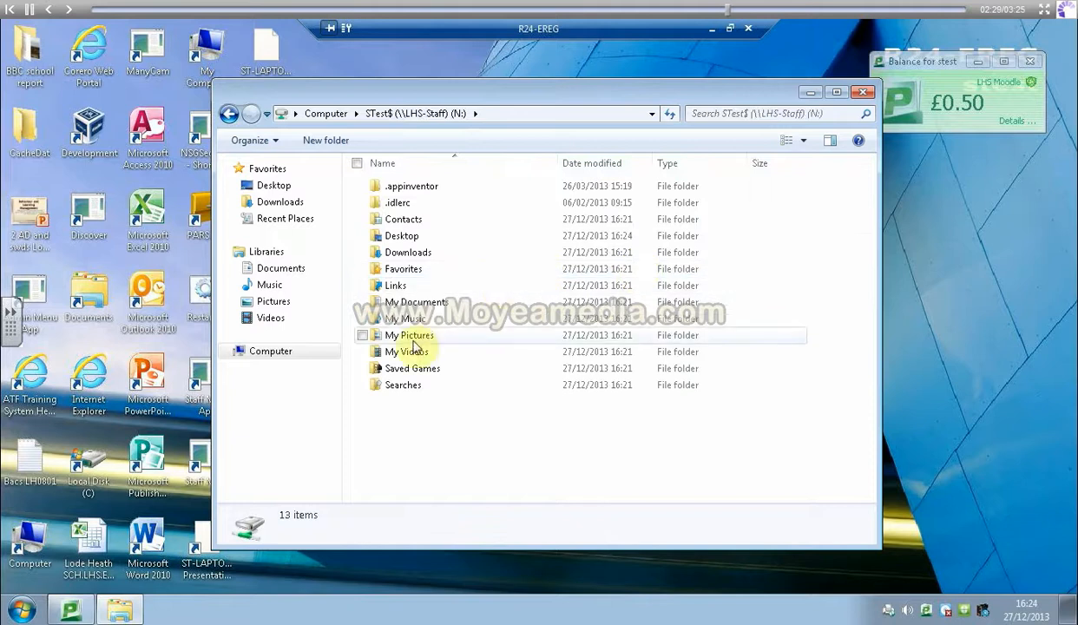
mouse_move(408, 251)
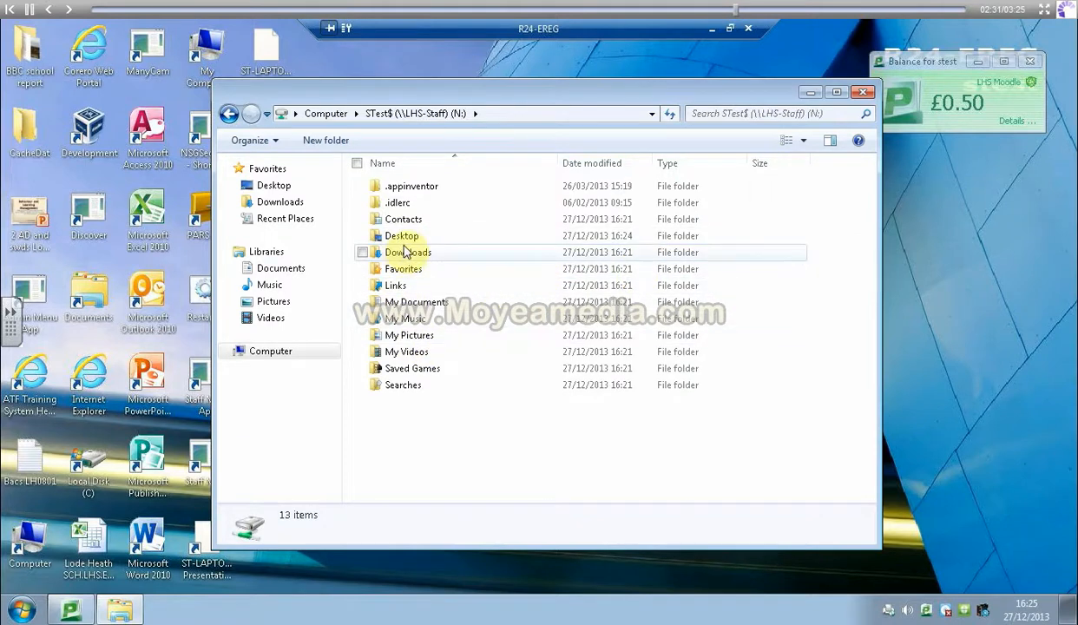
double_click(416, 301)
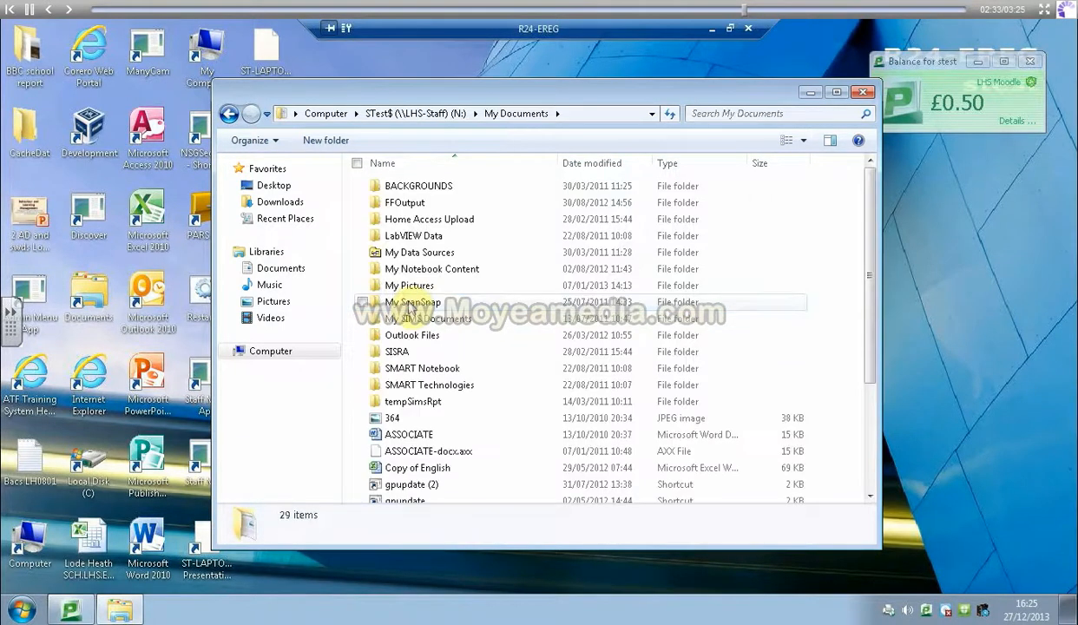
mouse_move(417, 434)
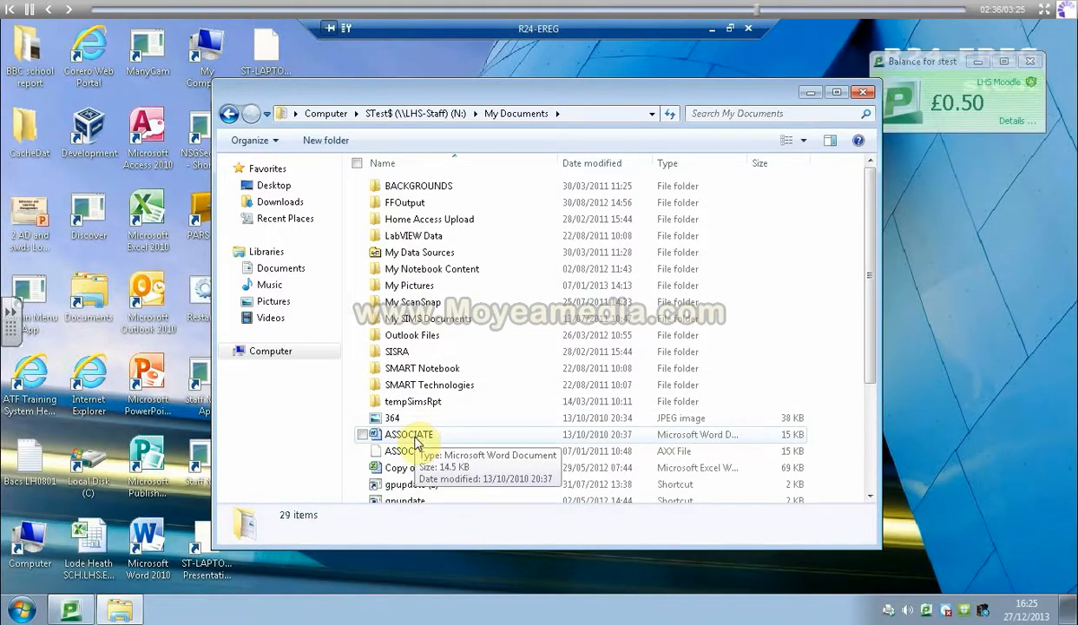
double_click(408, 434)
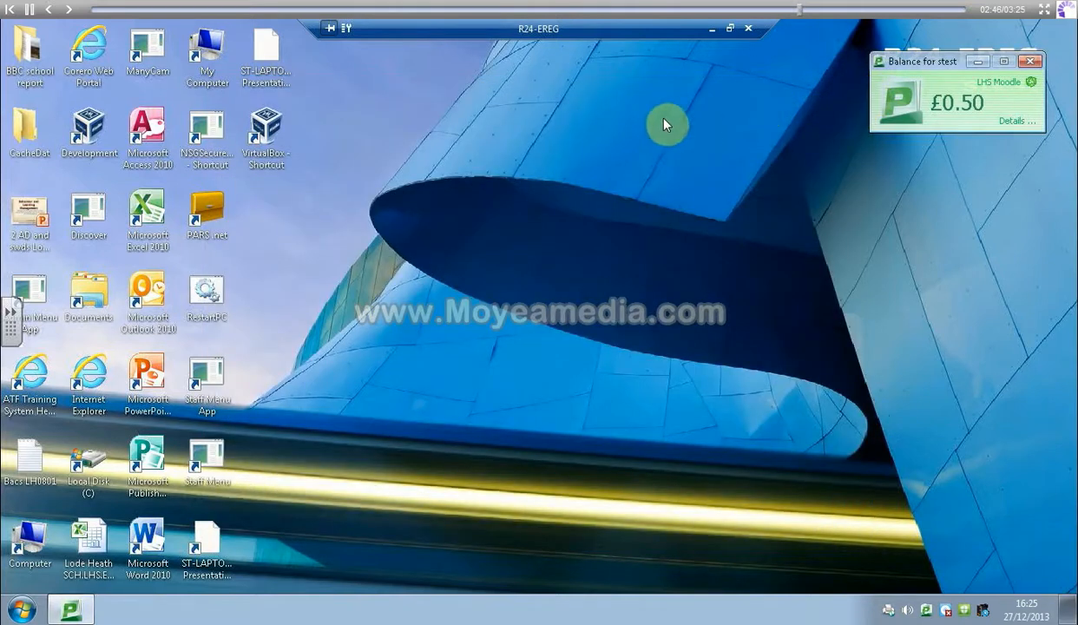
mouse_move(365, 235)
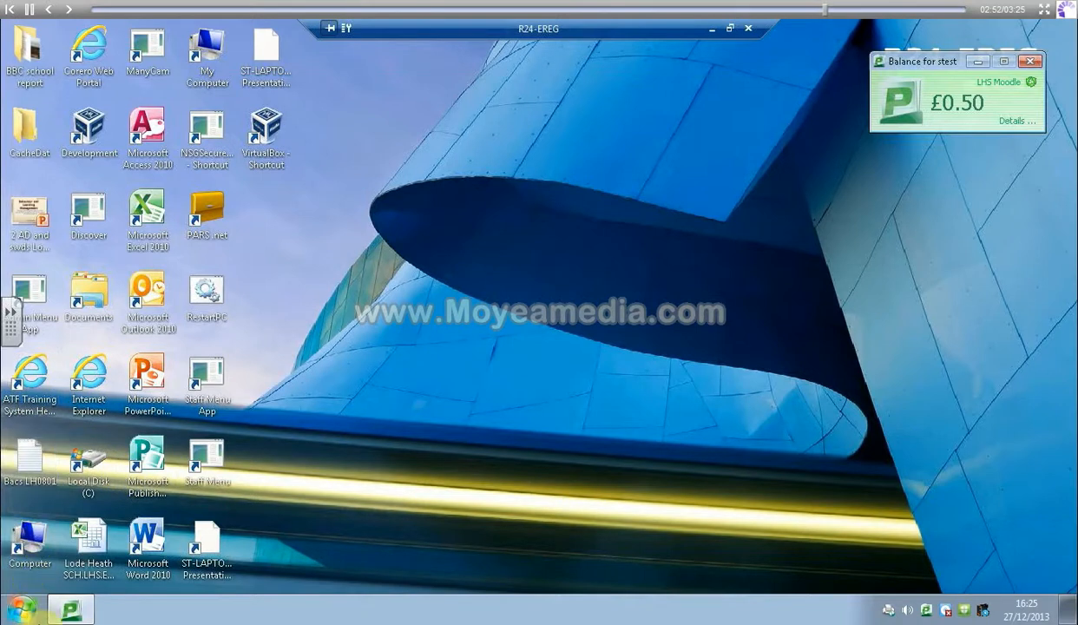
mouse_move(25, 610)
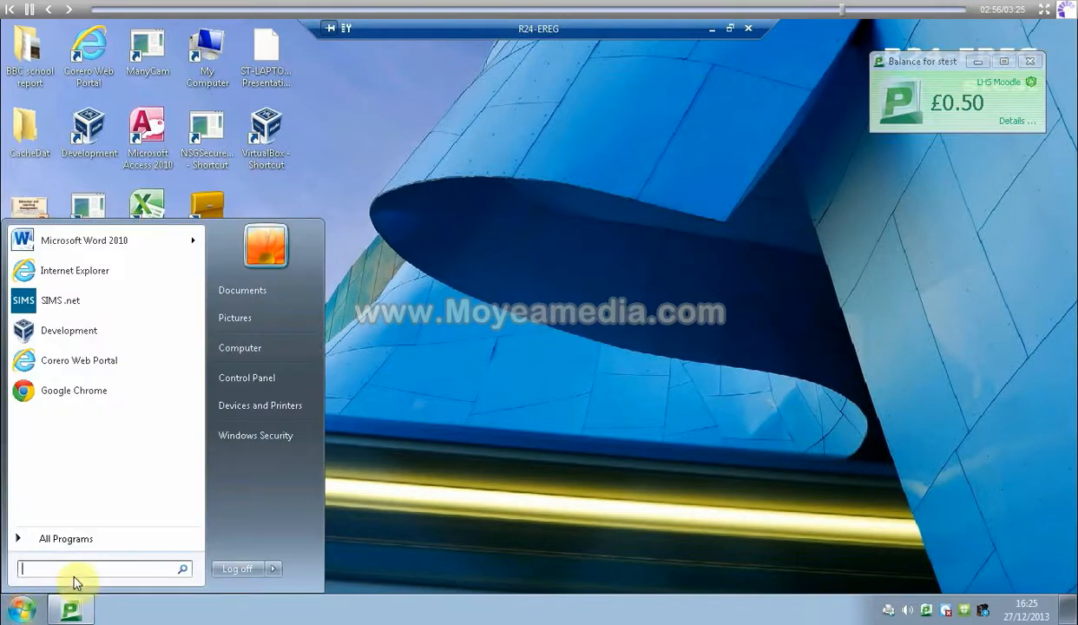
mouse_move(236, 568)
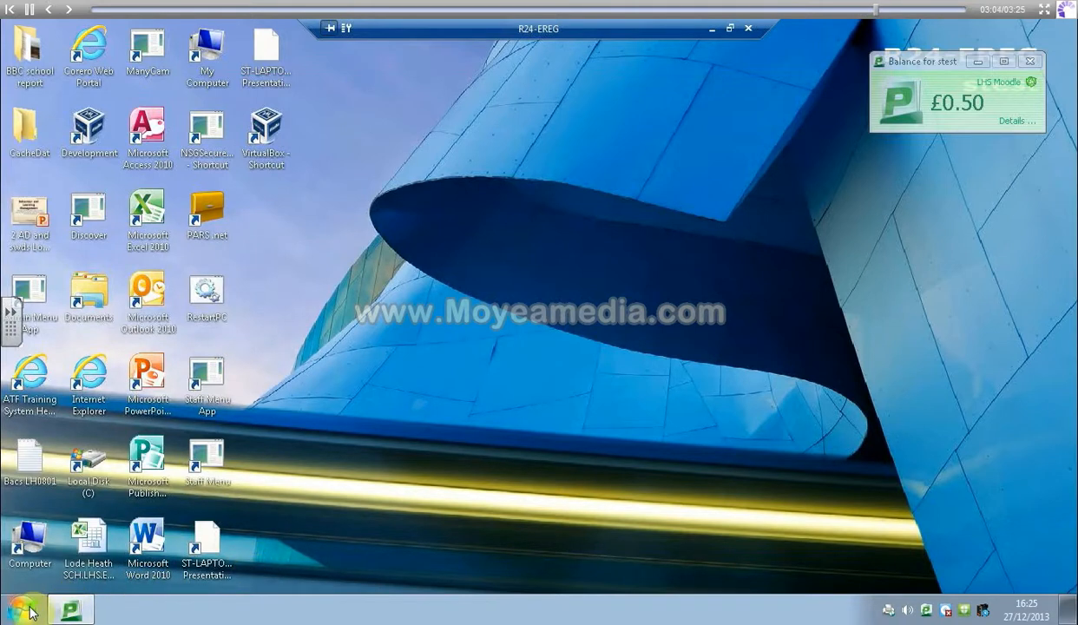
mouse_move(26, 609)
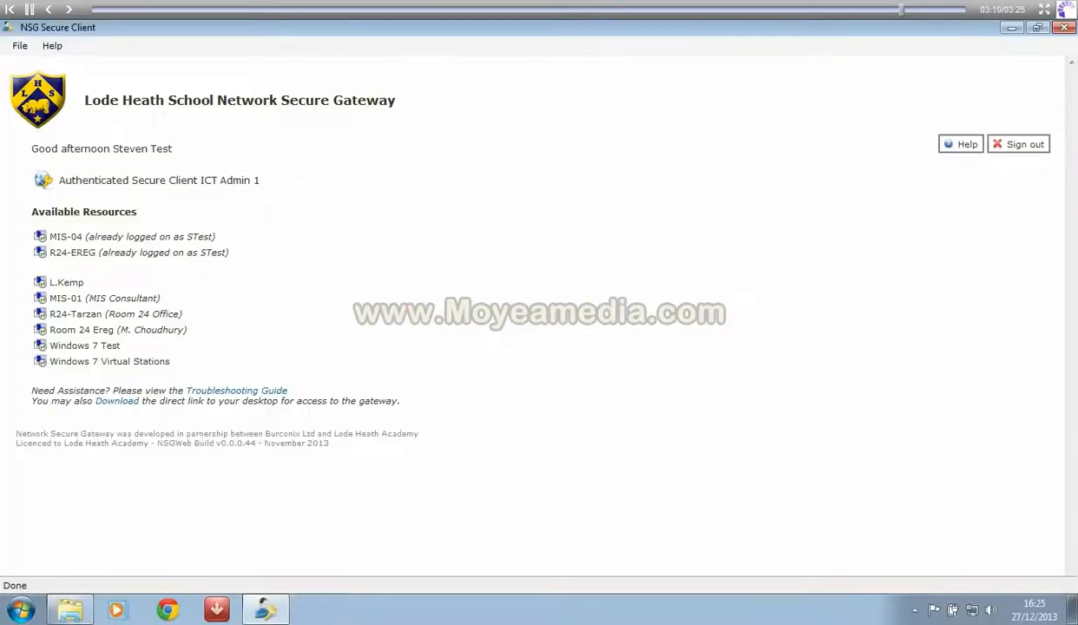
mouse_move(1024, 144)
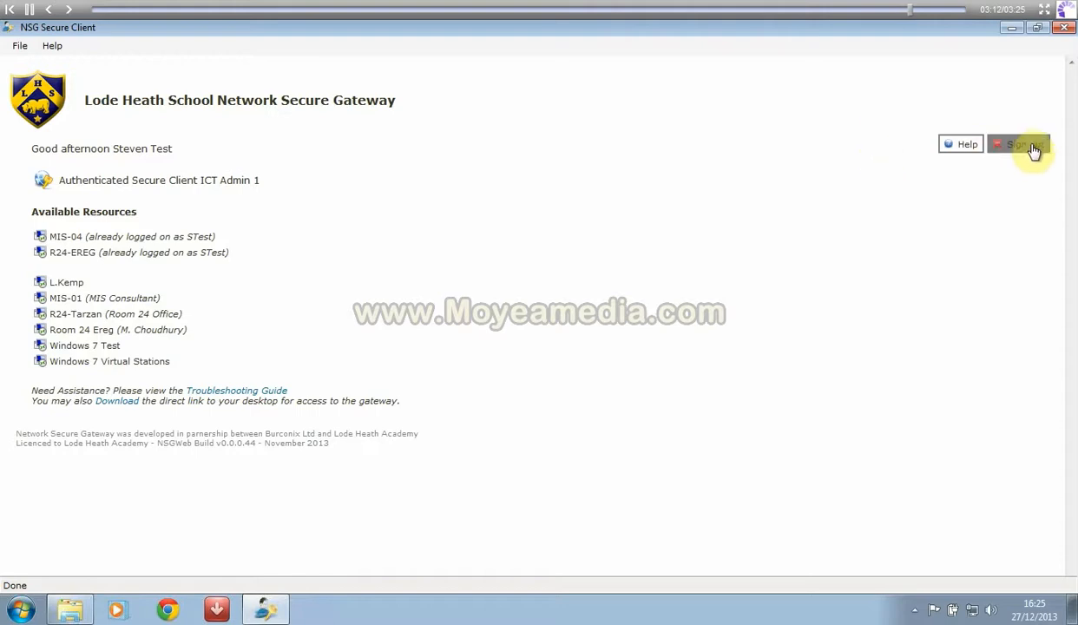